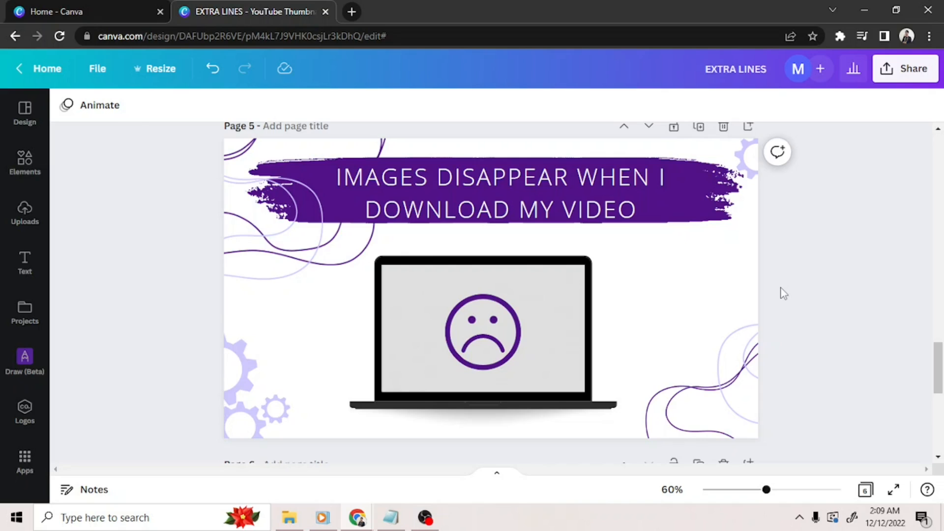
{"action": "mouse_move", "coordinate": [798, 288]}
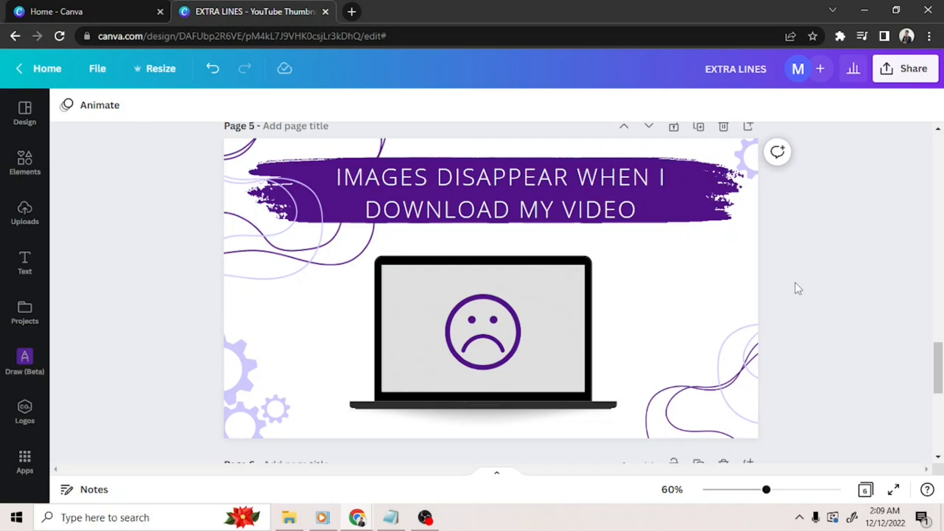
{"action": "mouse_move", "coordinate": [801, 284]}
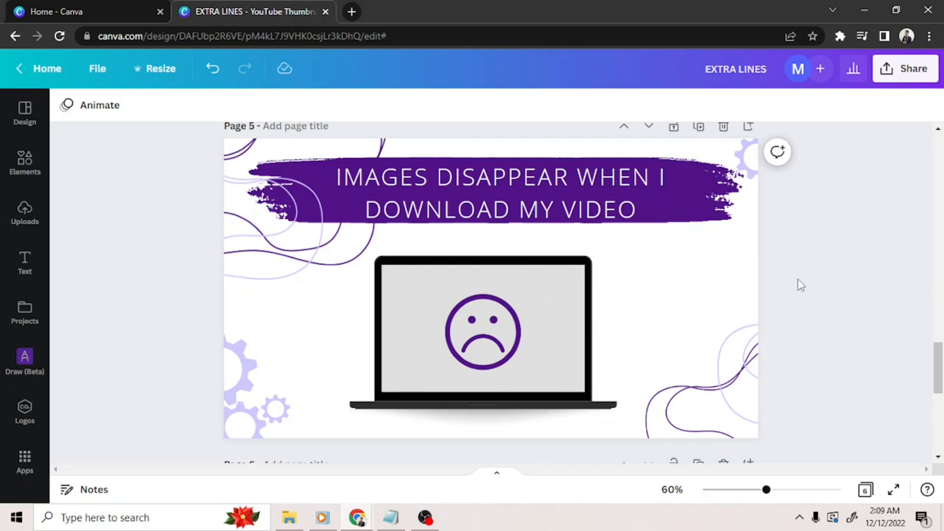
{"action": "scroll", "scroll_direction": "down", "scroll_amount": 3}
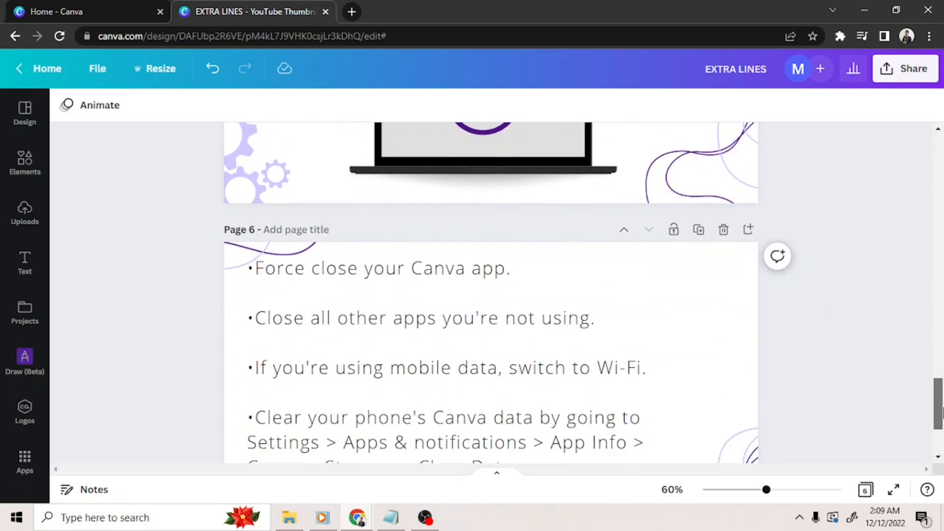
{"action": "scroll", "scroll_direction": "down", "scroll_amount": 3}
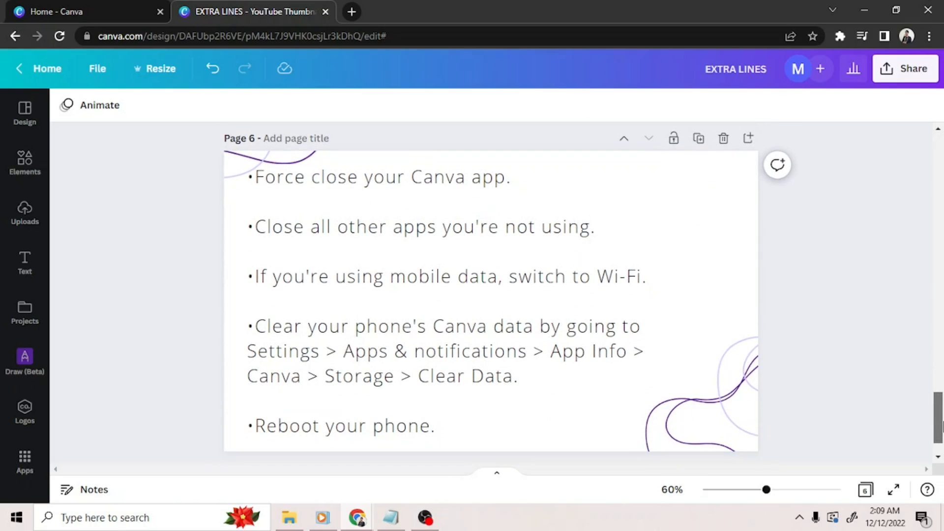